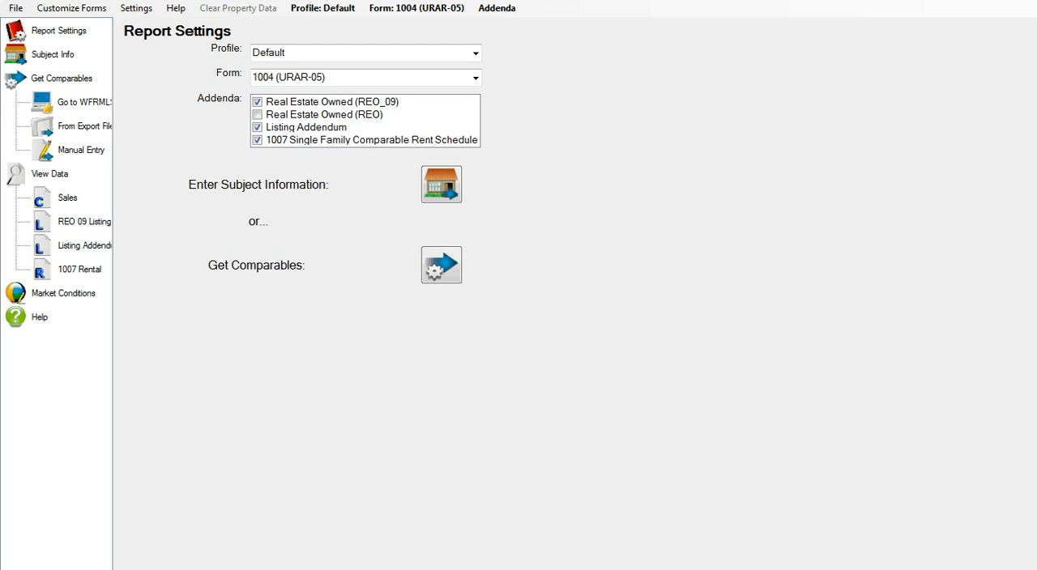
{"action": "mouse_move", "coordinate": [572, 369]}
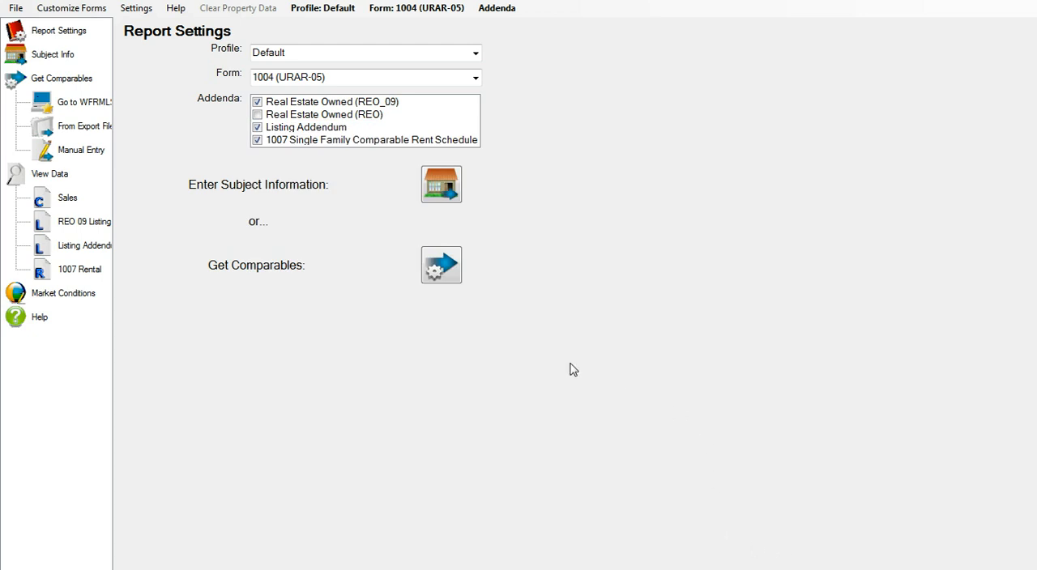
{"action": "mouse_move", "coordinate": [101, 21]}
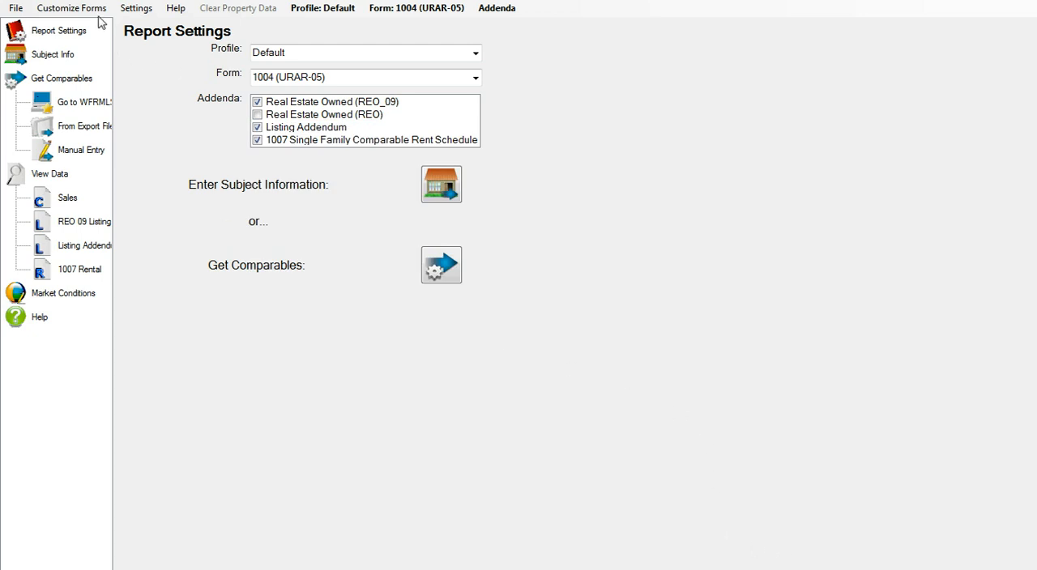
Open field customization for the 1004 (URAR-05) comparable sales grid
{"action": "left_click", "coordinate": [71, 8]}
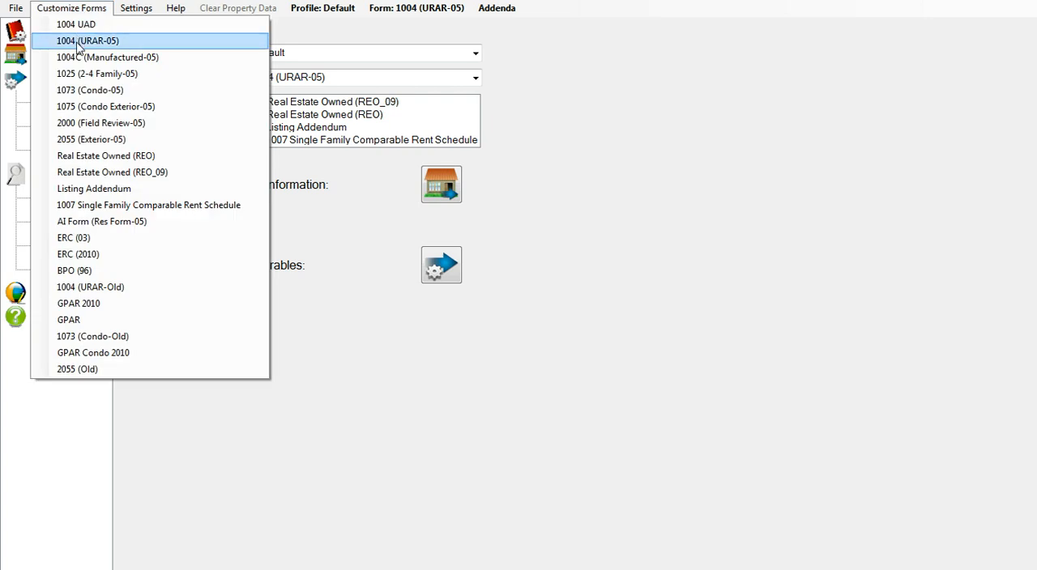
{"action": "mouse_move", "coordinate": [87, 40]}
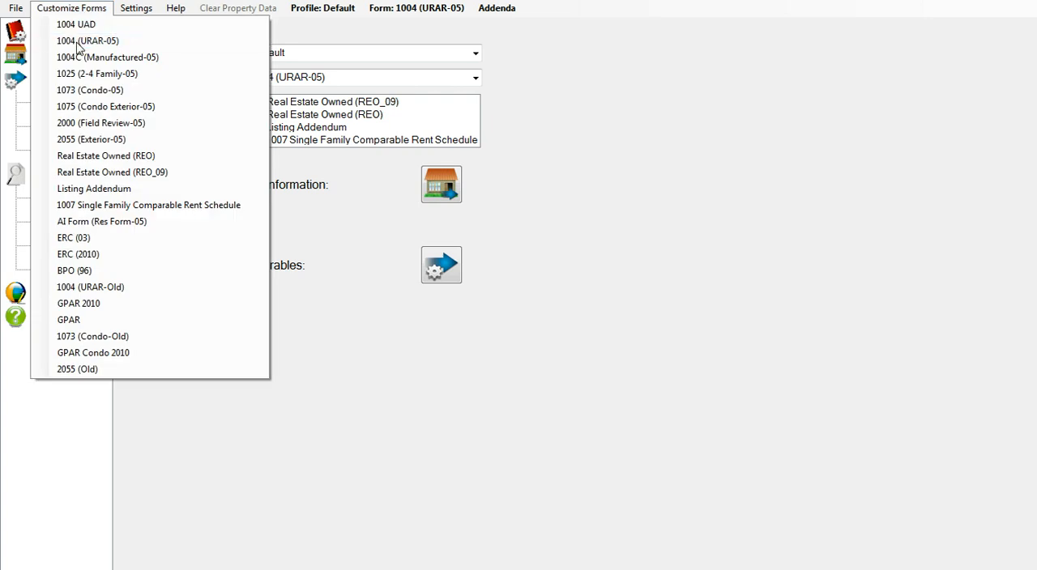
{"action": "left_click", "coordinate": [87, 41]}
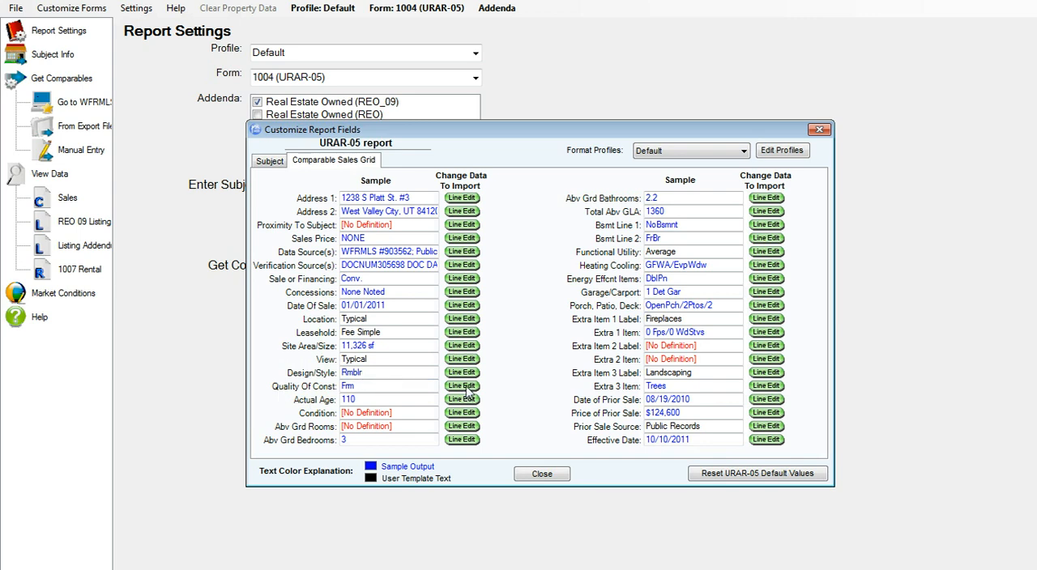
Open the Exterior element's formatting rules for the Quality Of Const field
{"action": "left_click", "coordinate": [462, 386]}
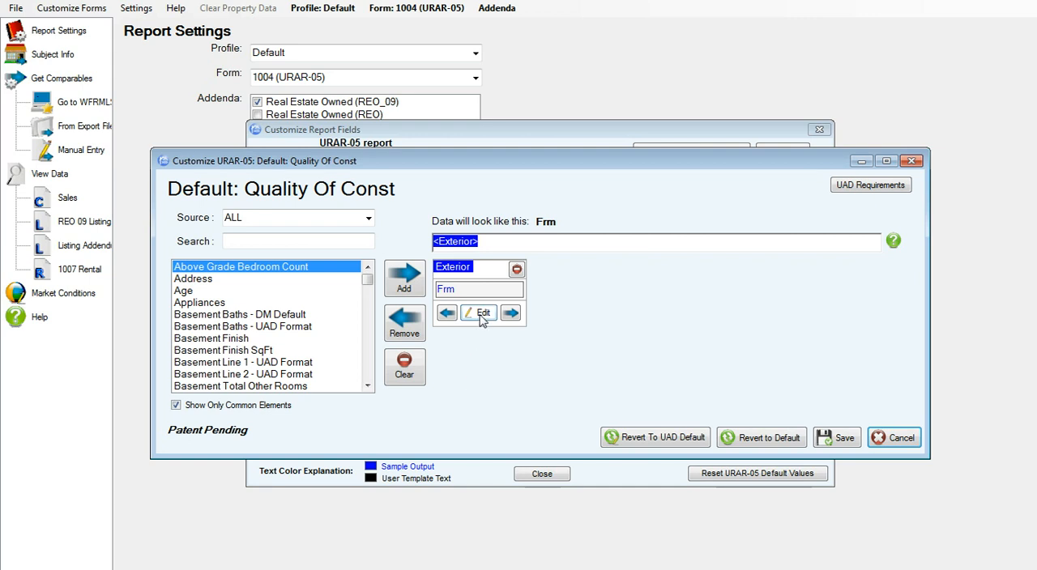
{"action": "left_click", "coordinate": [482, 313]}
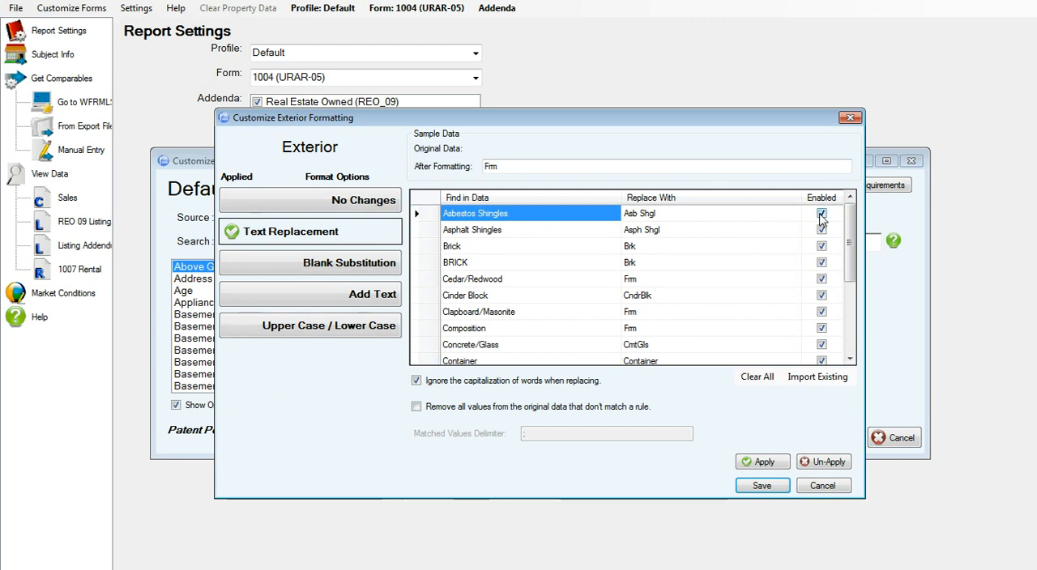
Disable the Asphalt Shingles, Cedar/Redwood and Clapboard/Masonite replacement rules and apply
{"action": "left_click", "coordinate": [820, 230]}
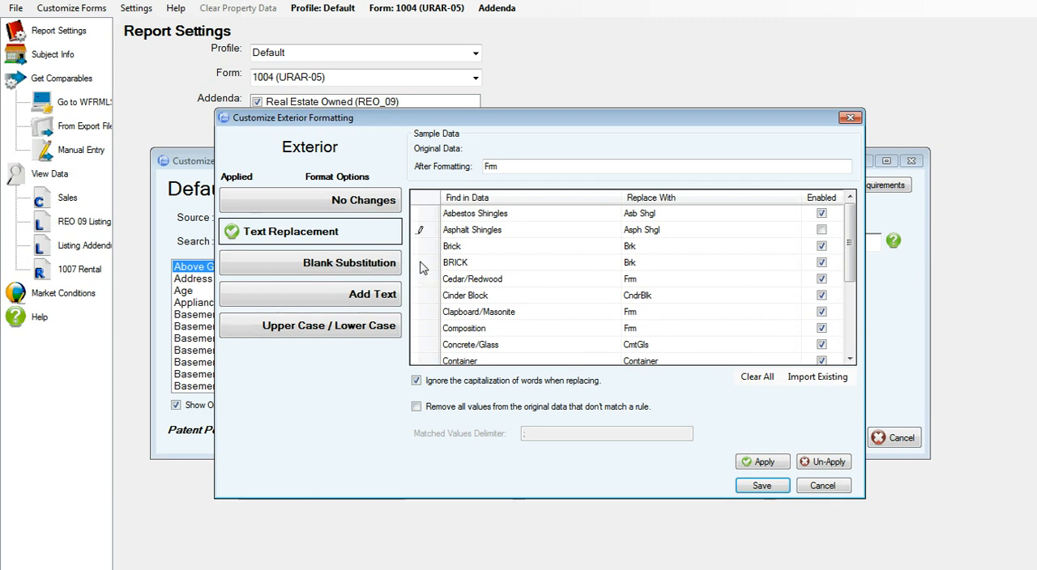
{"action": "left_click", "coordinate": [472, 262]}
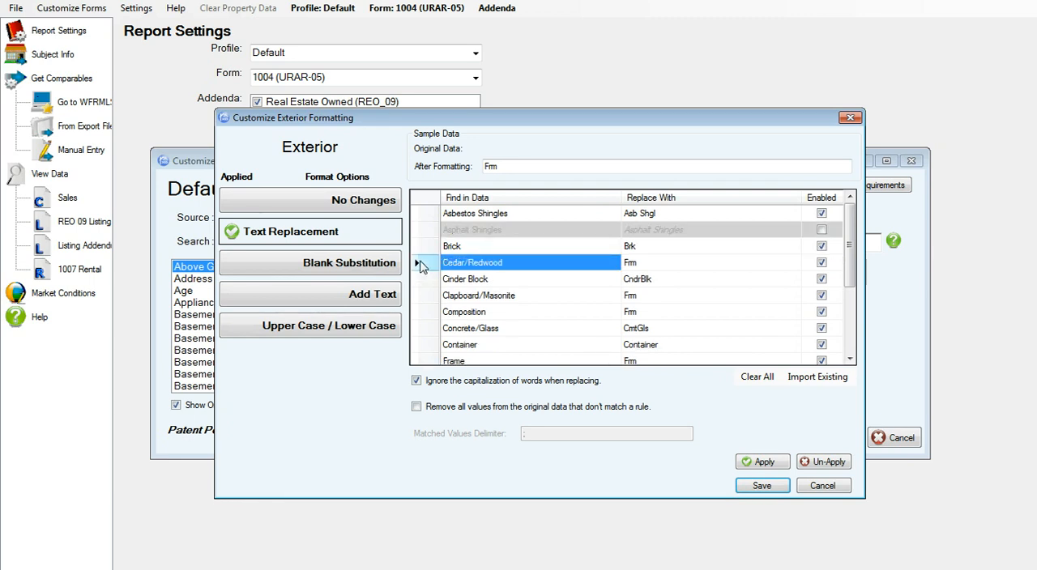
{"action": "left_click", "coordinate": [821, 262]}
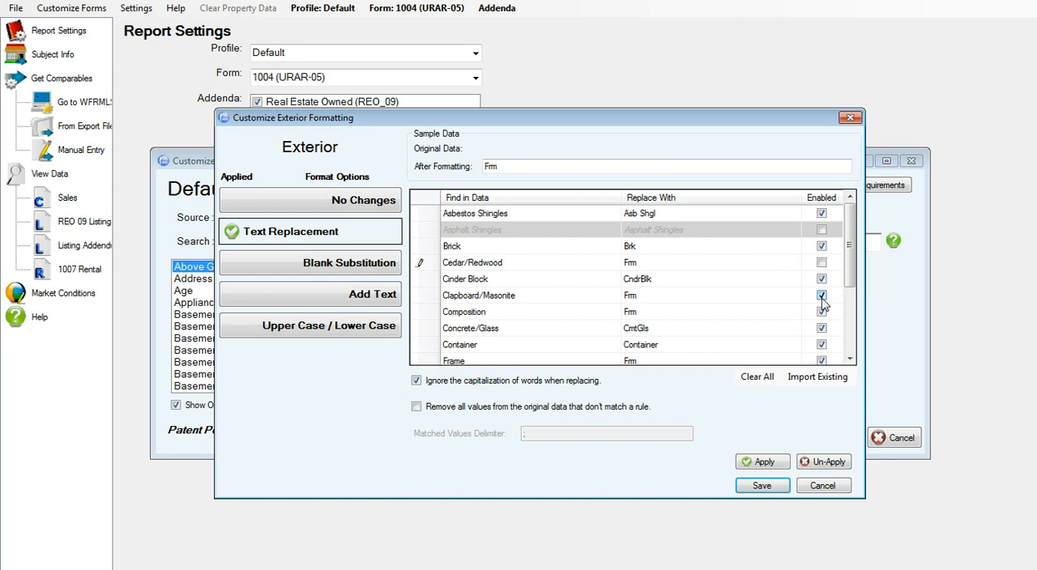
{"action": "left_click", "coordinate": [821, 295]}
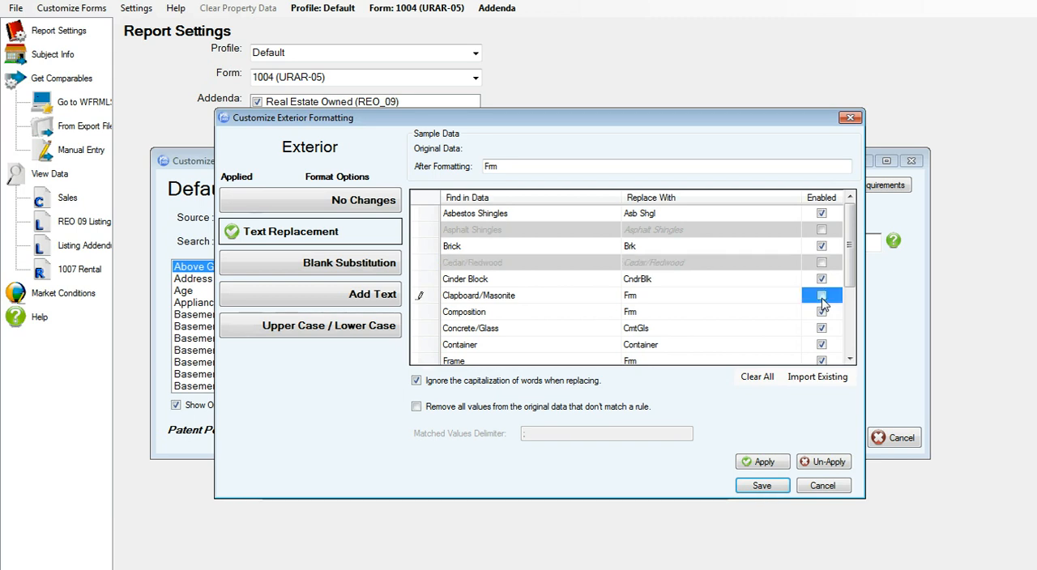
{"action": "scroll", "scroll_direction": "down", "scroll_amount": 3}
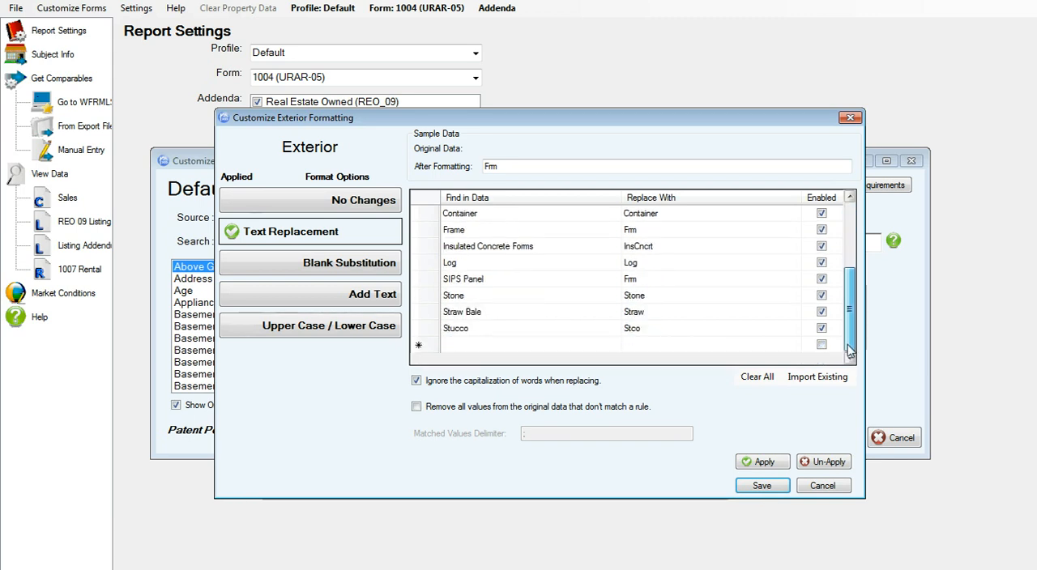
{"action": "scroll", "scroll_direction": "up", "scroll_amount": 3}
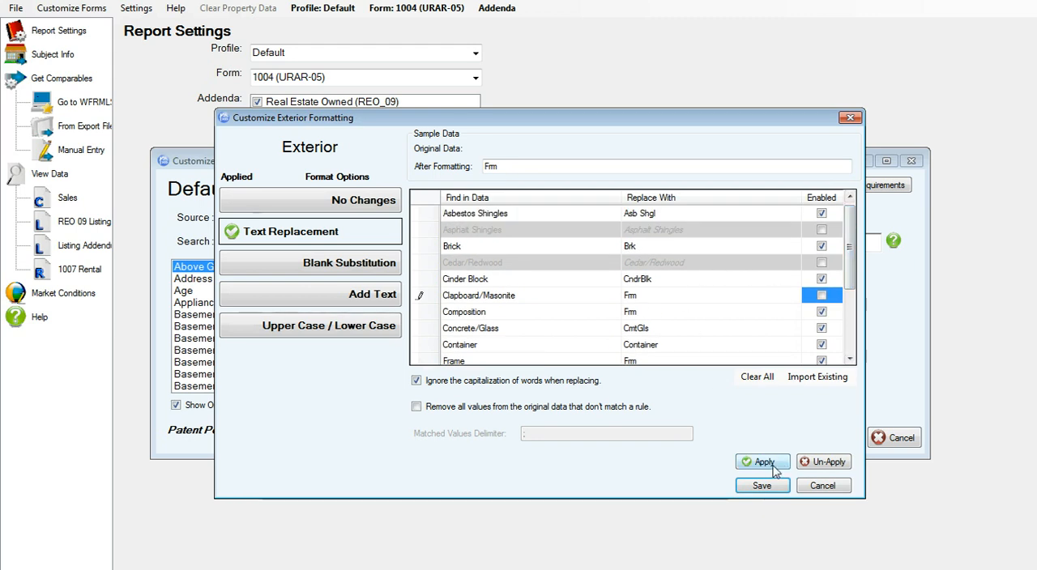
{"action": "left_click", "coordinate": [761, 462]}
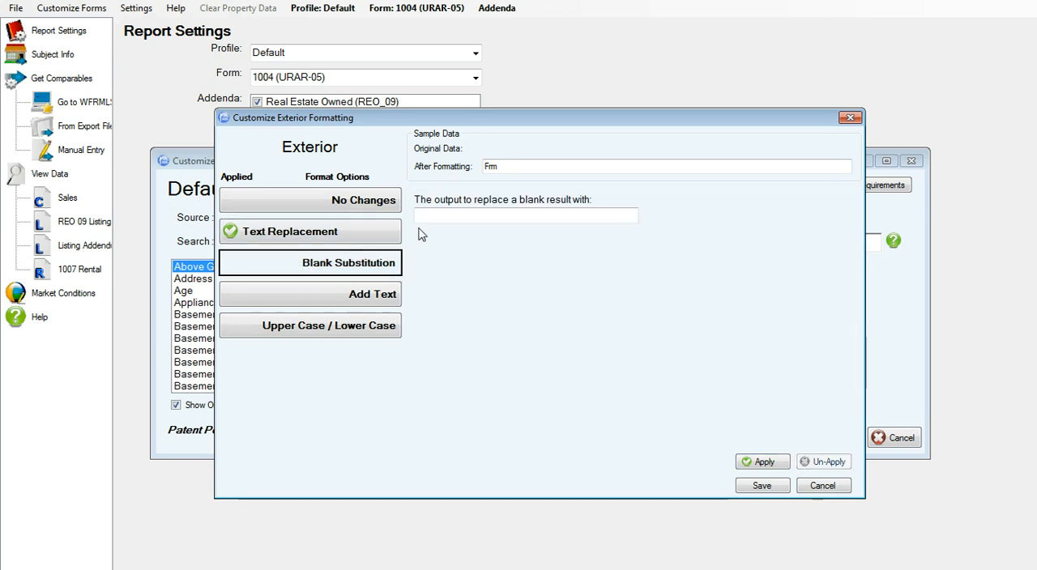
Substitute 'None' for blank results and prefix 'Ext.' before the Exterior data
{"action": "type", "text": "None"}
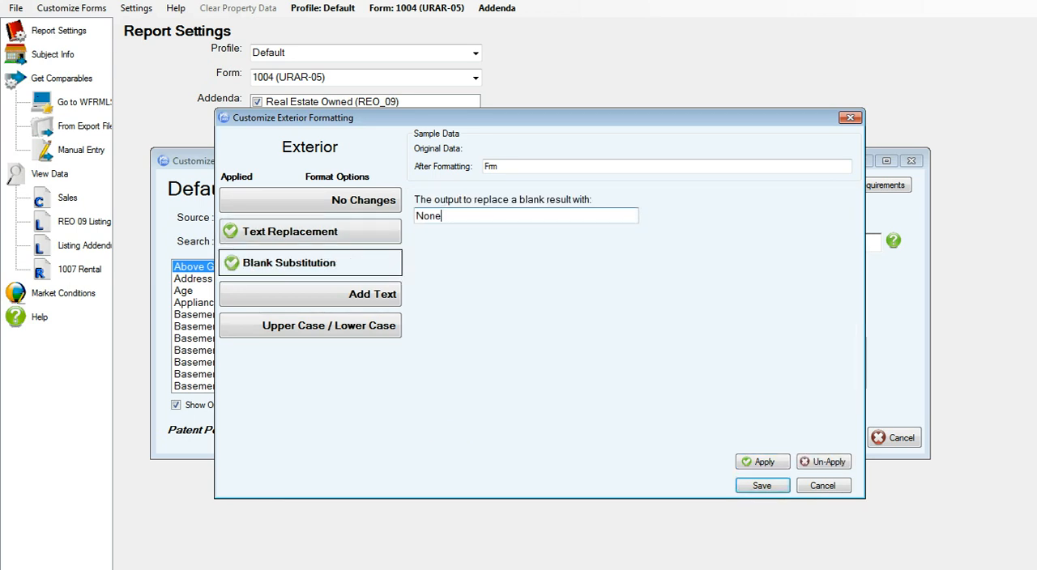
{"action": "mouse_move", "coordinate": [372, 294]}
{"action": "type", "text": "Ext"}
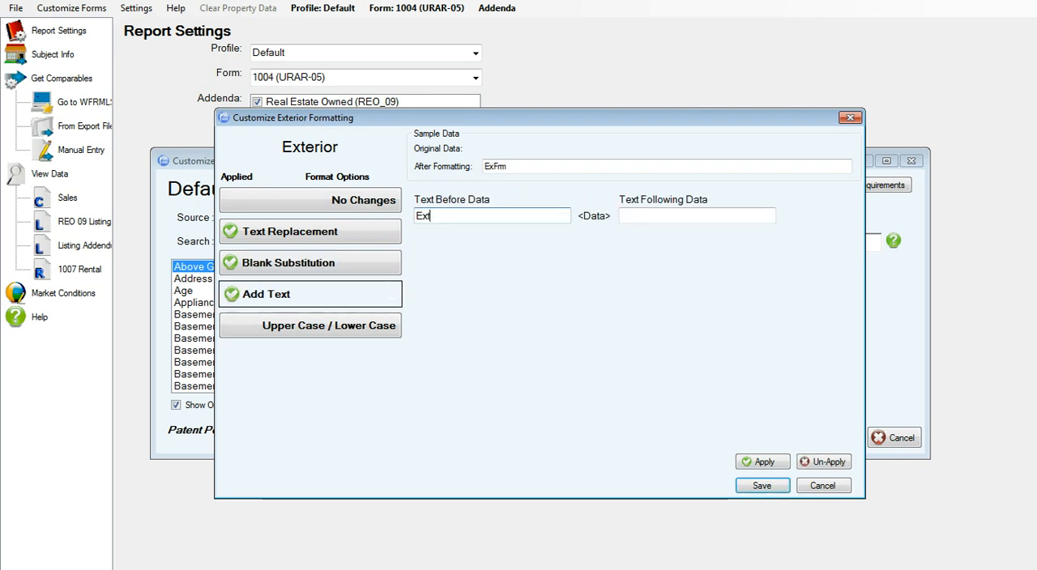
{"action": "type", "text": "erior"}
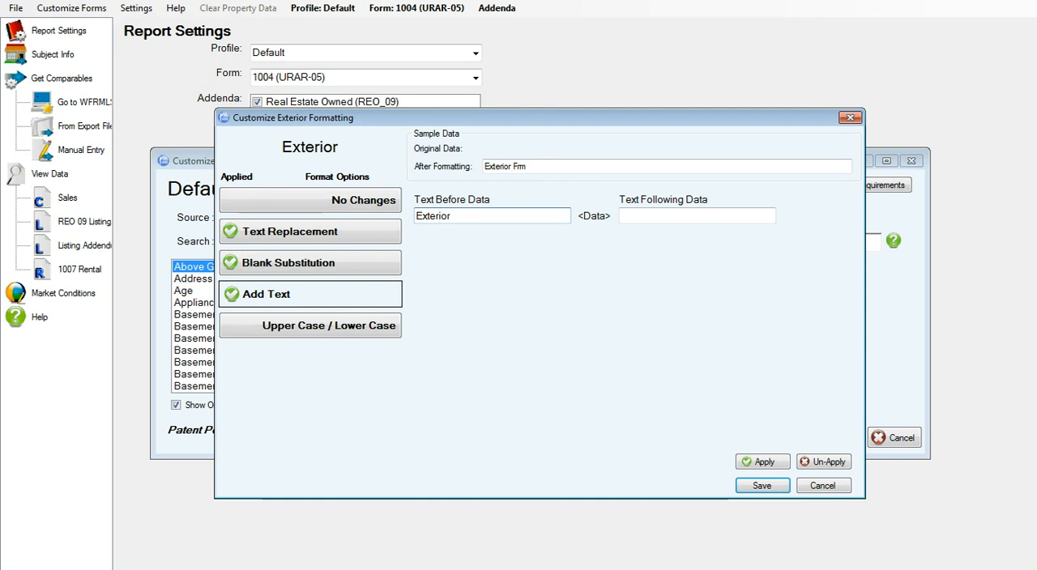
{"action": "type", "text": "Ext."}
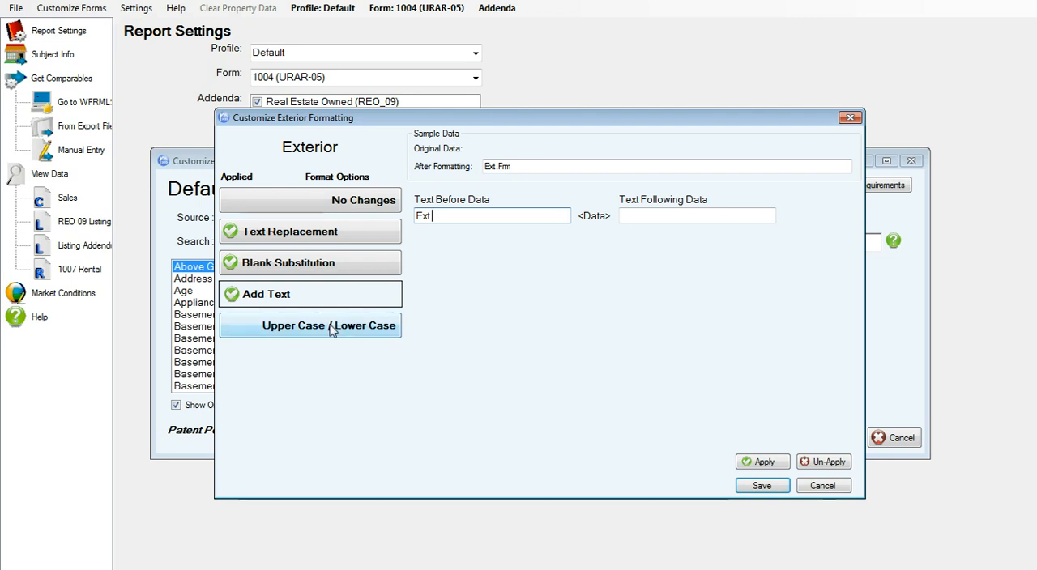
Set the Exterior output to UPPER CASE and save the formatting rules
{"action": "left_click", "coordinate": [328, 325]}
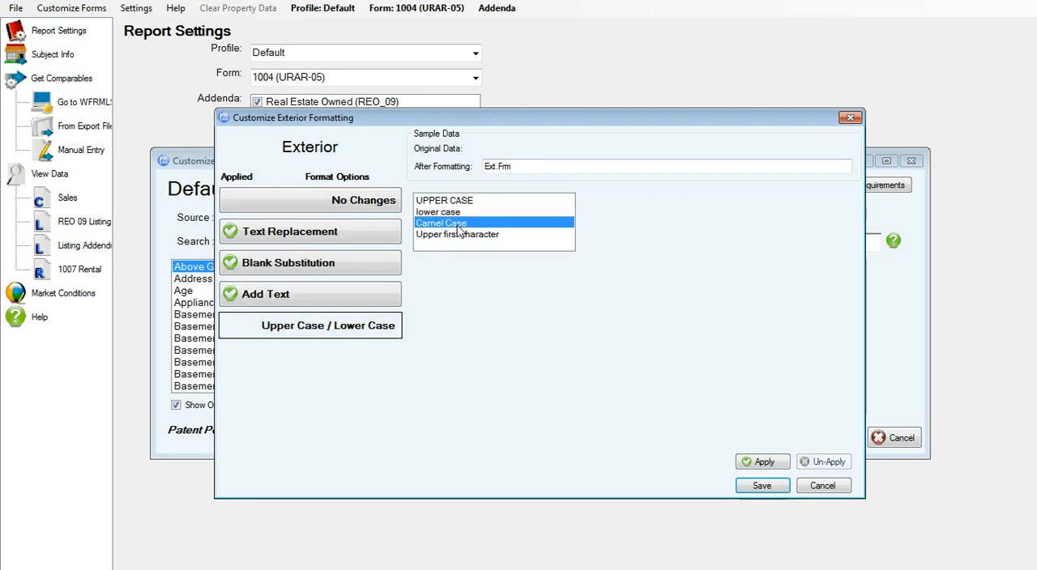
{"action": "left_click", "coordinate": [457, 234]}
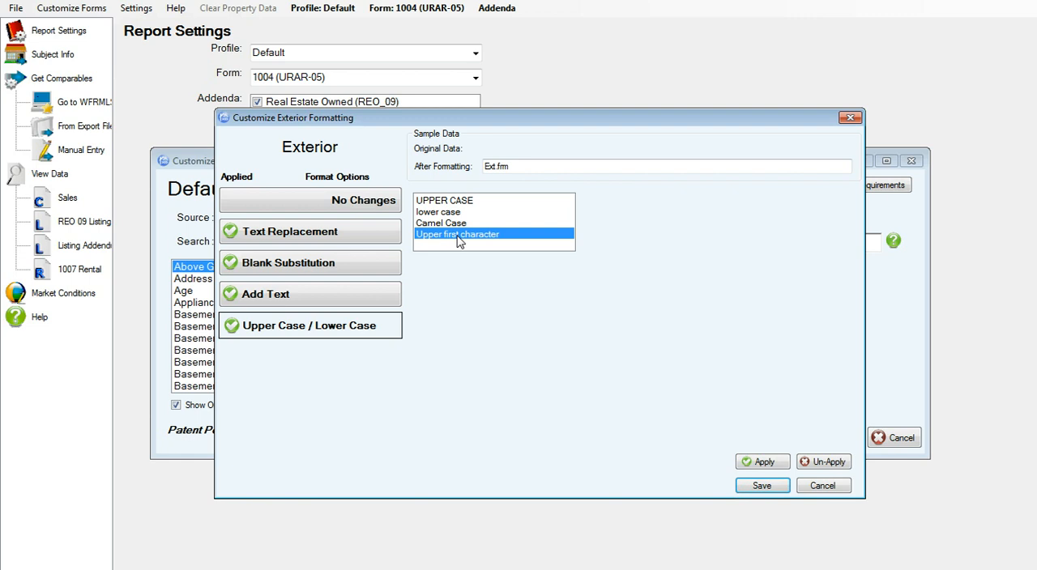
{"action": "left_click", "coordinate": [443, 200]}
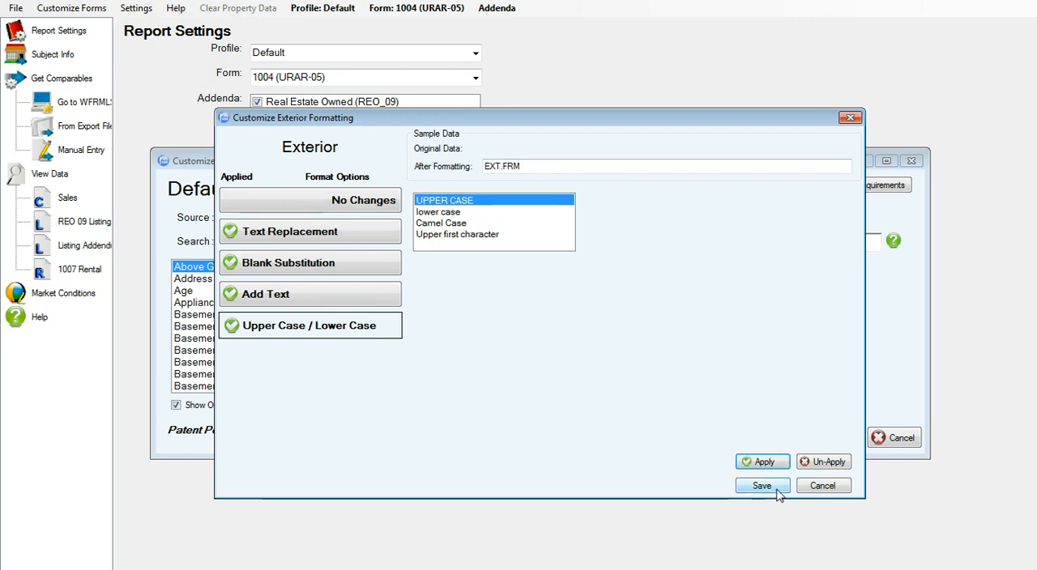
{"action": "left_click", "coordinate": [760, 485]}
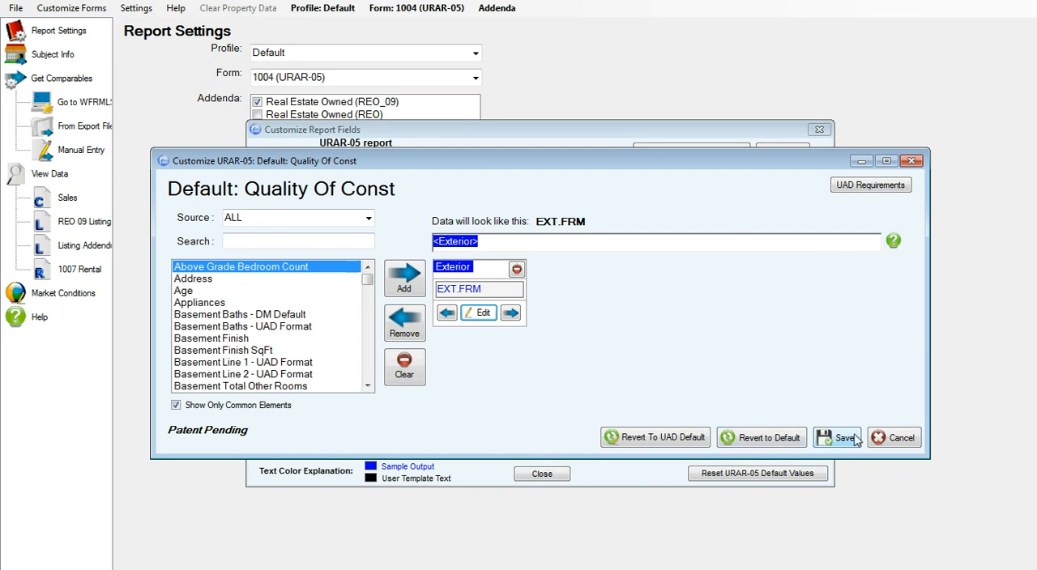
Save the Quality Of Const field and apply the change to all checked forms
{"action": "left_click", "coordinate": [838, 438]}
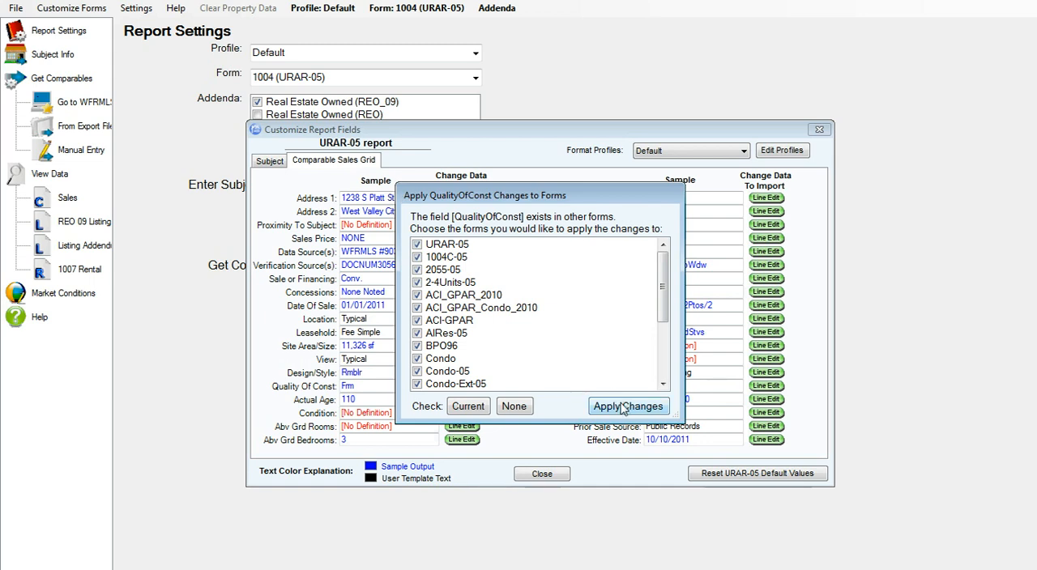
{"action": "left_click", "coordinate": [627, 406]}
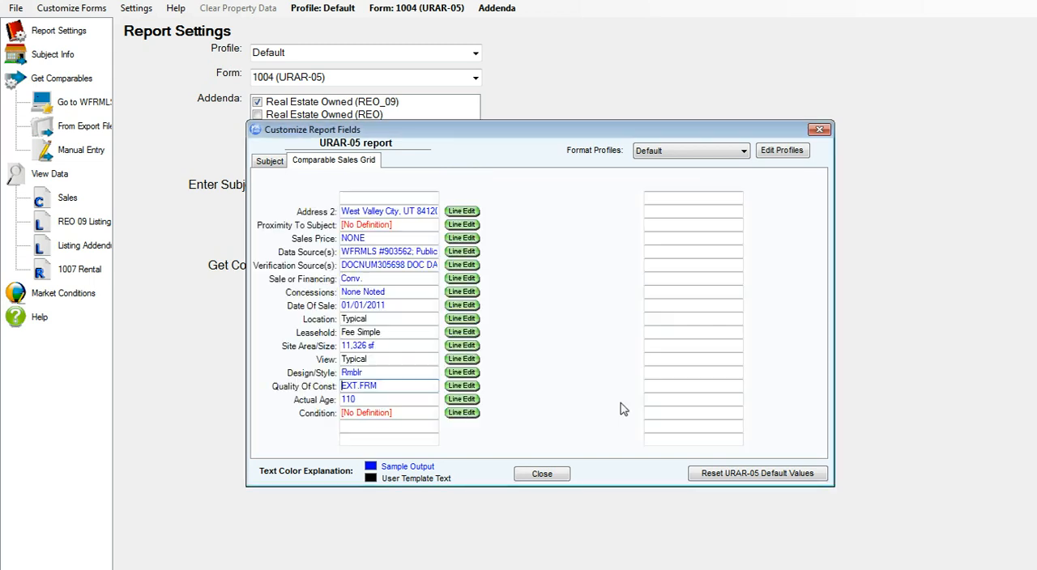